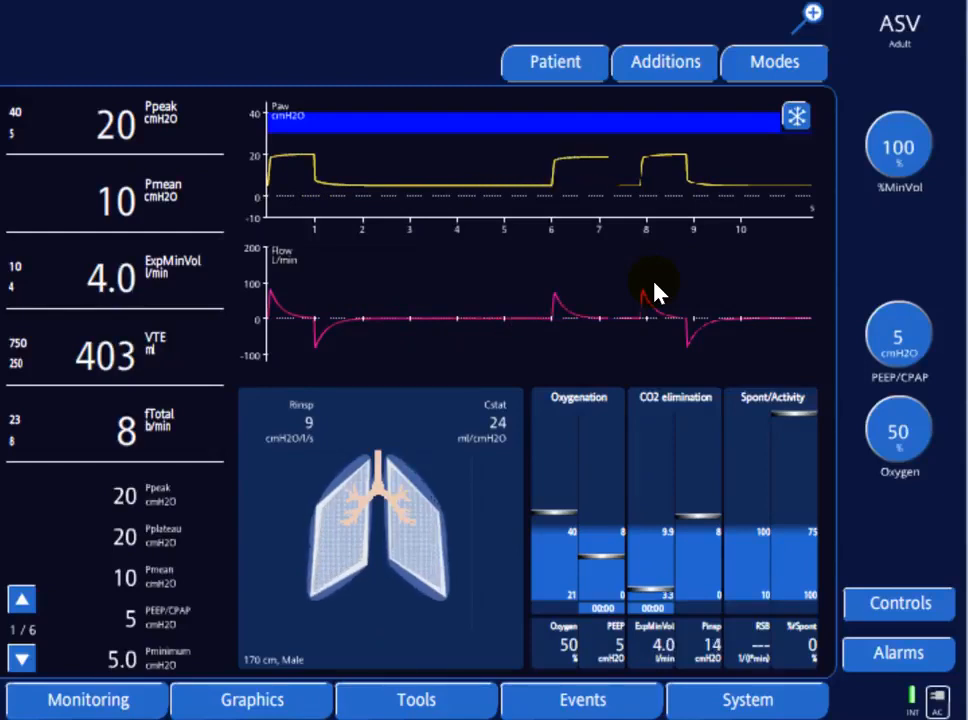
mouse_move(460, 616)
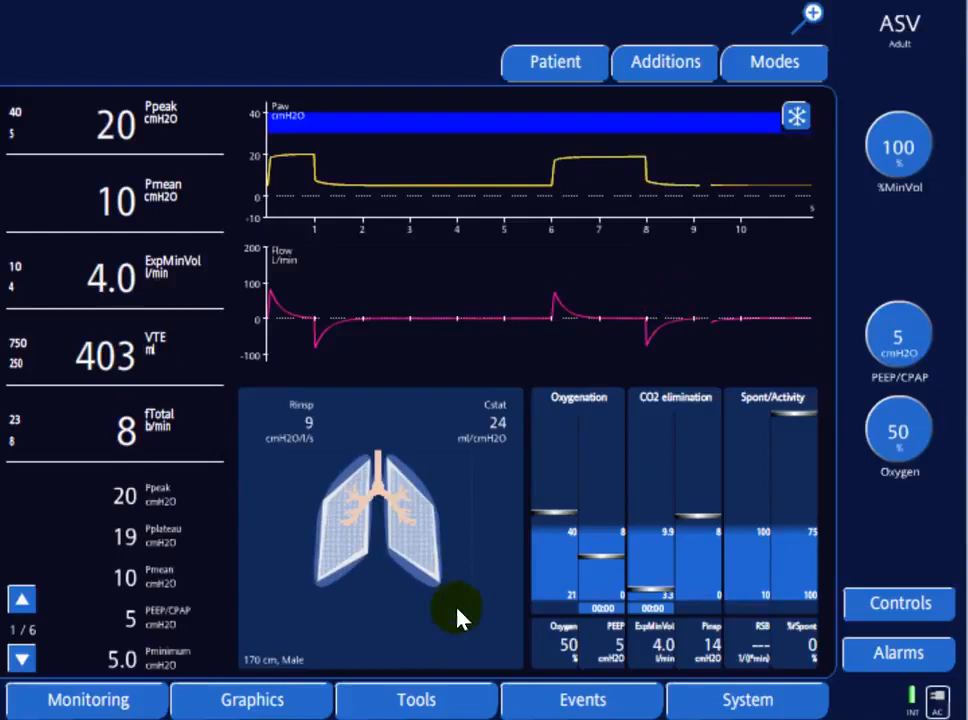
Enter Tools and select the PV-Tool, showing its passive-patient warning list.
click(416, 700)
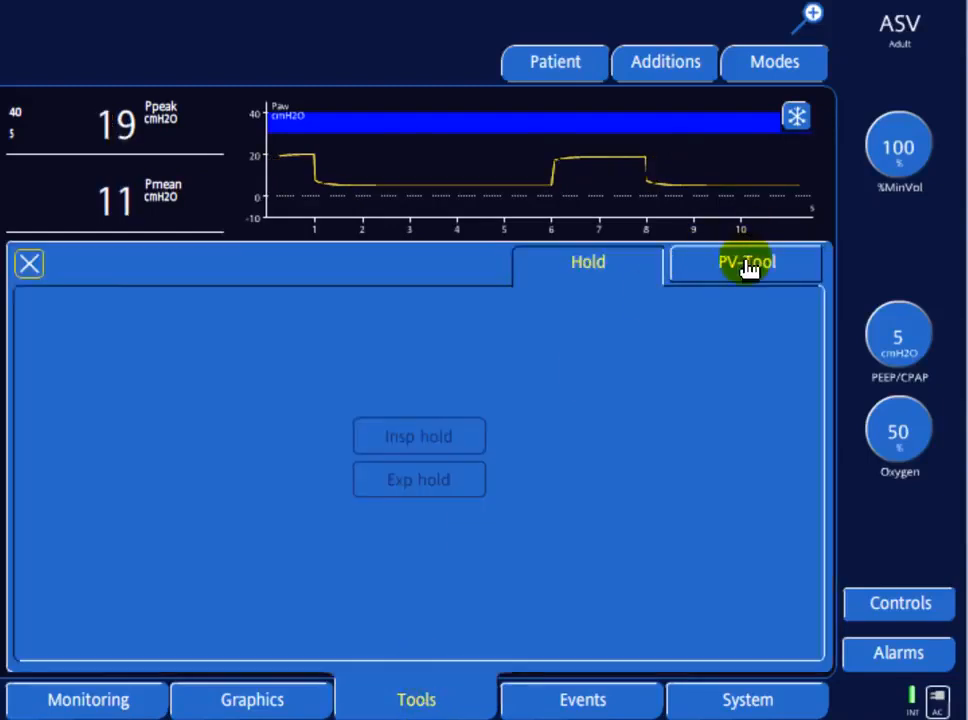
click(744, 264)
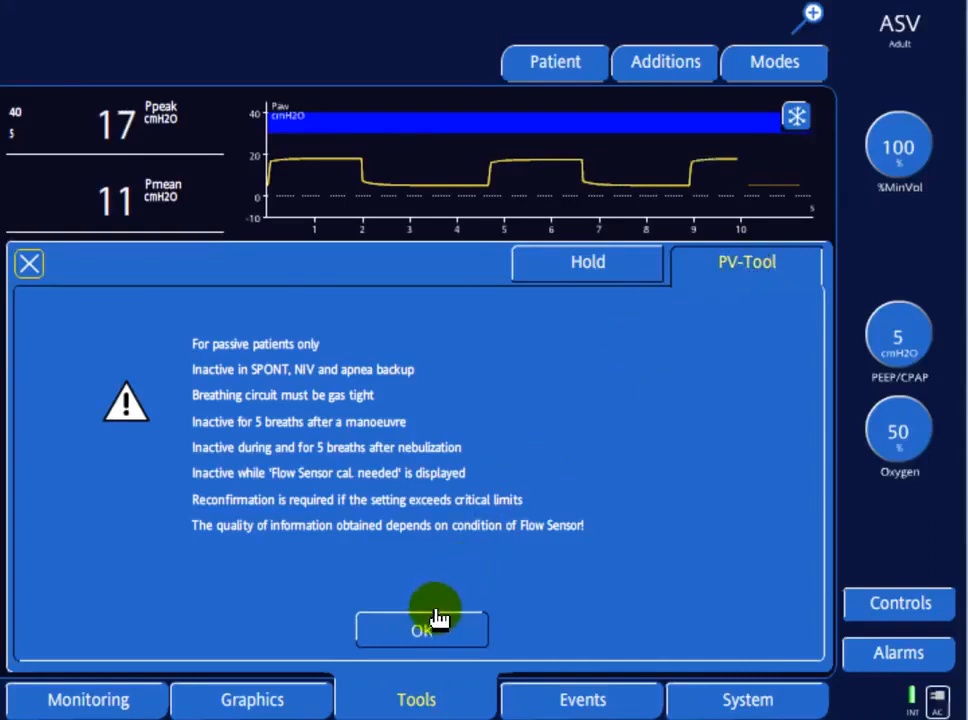
Acknowledge the warning, then set ramp speed 5 cmH2O/s and Tpause 30 s (Pstart 5, Ptop 35, End PEEP 5).
click(420, 628)
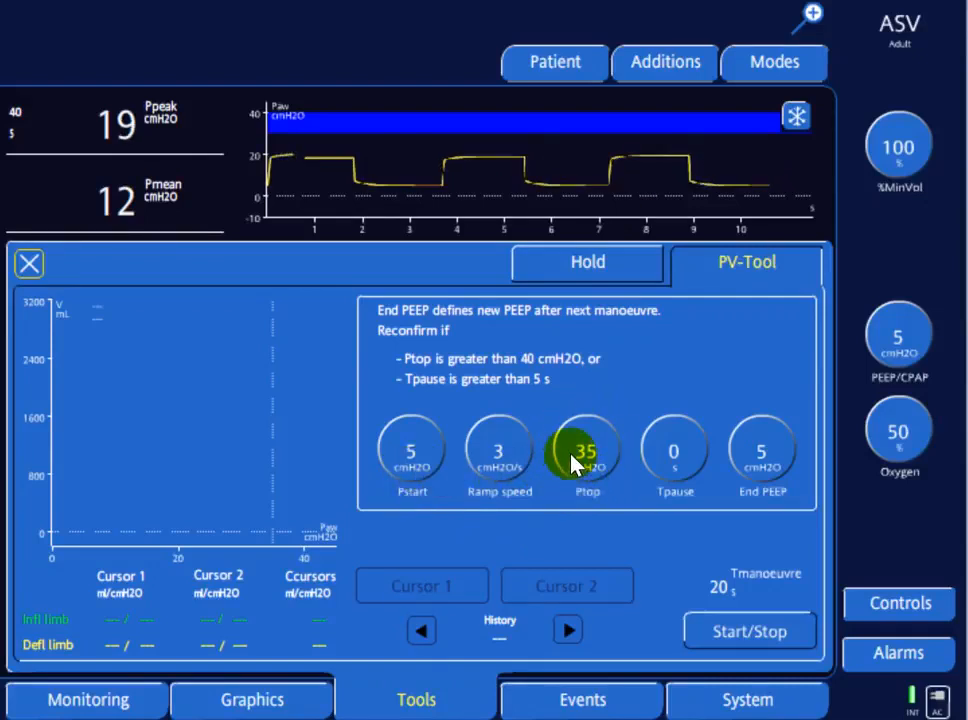
click(500, 452)
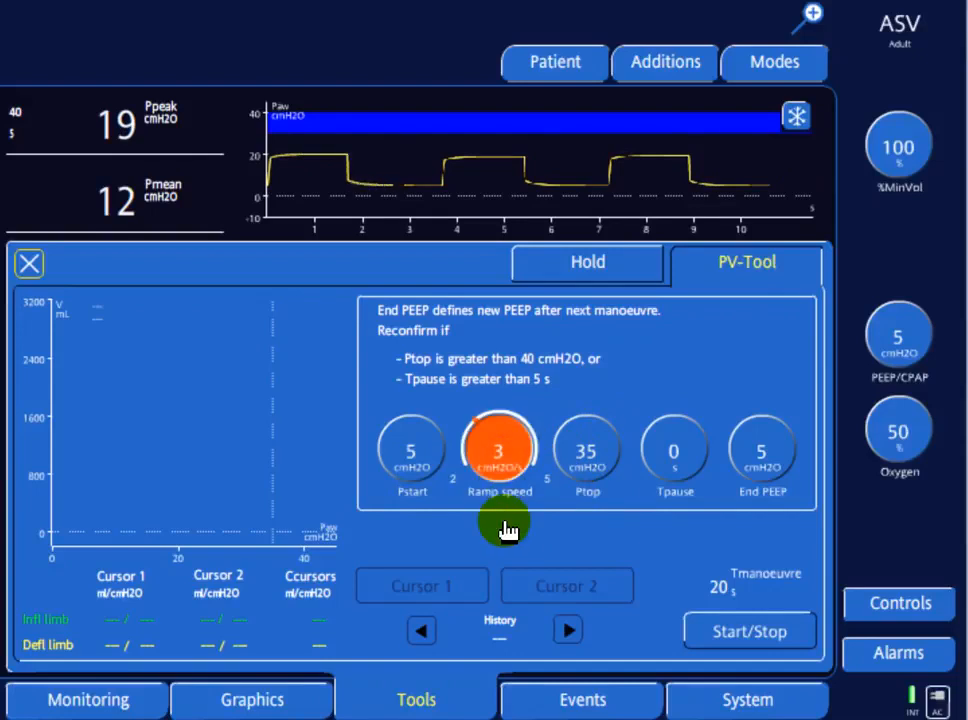
click(498, 450)
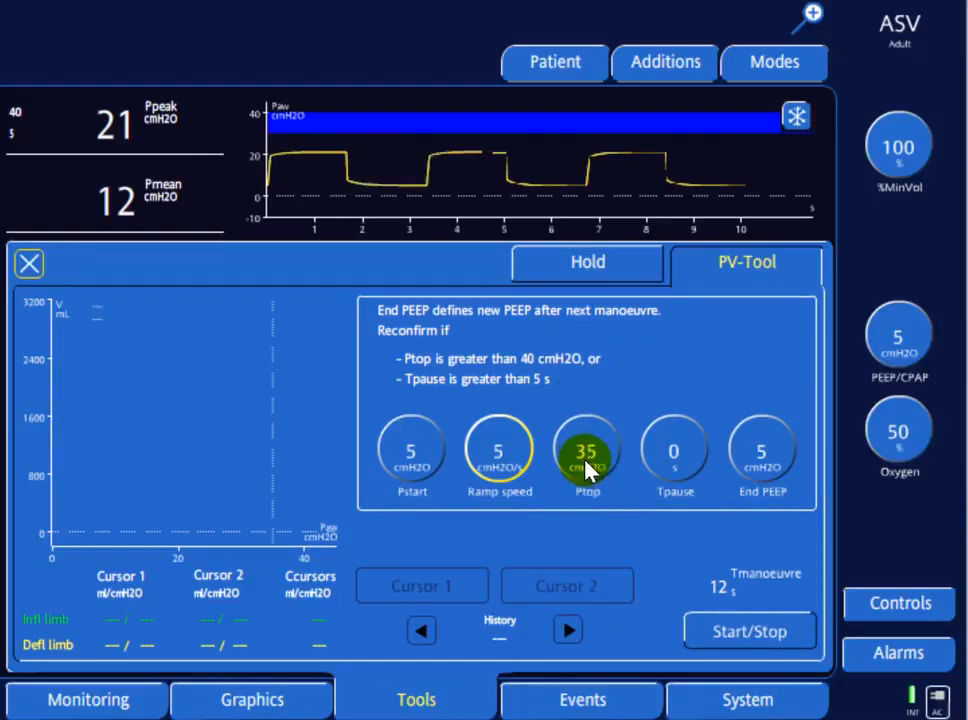
click(674, 452)
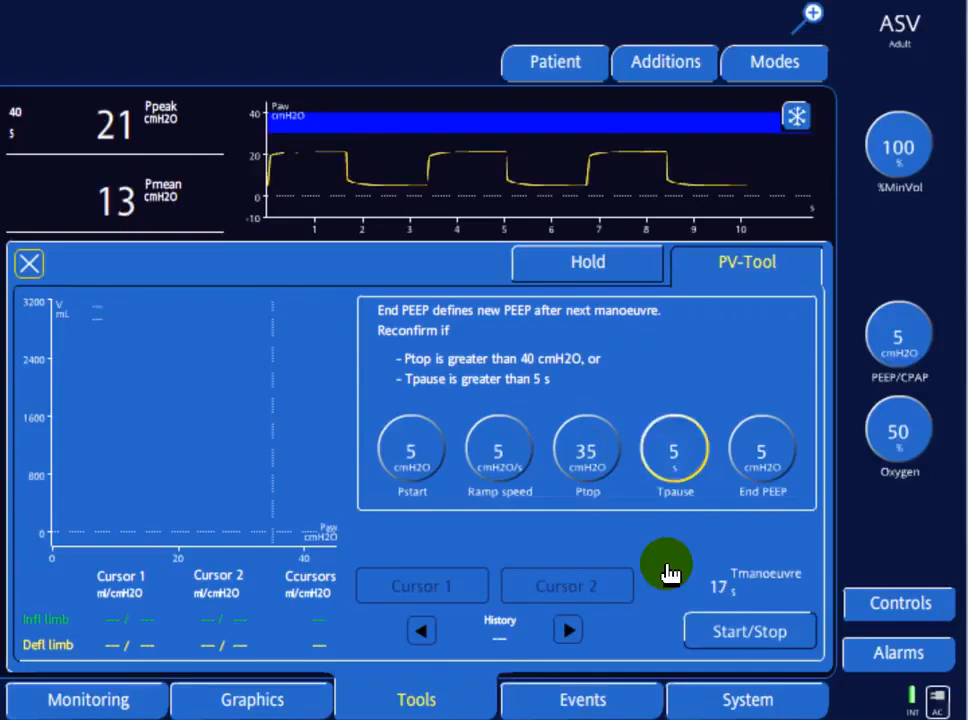
click(674, 456)
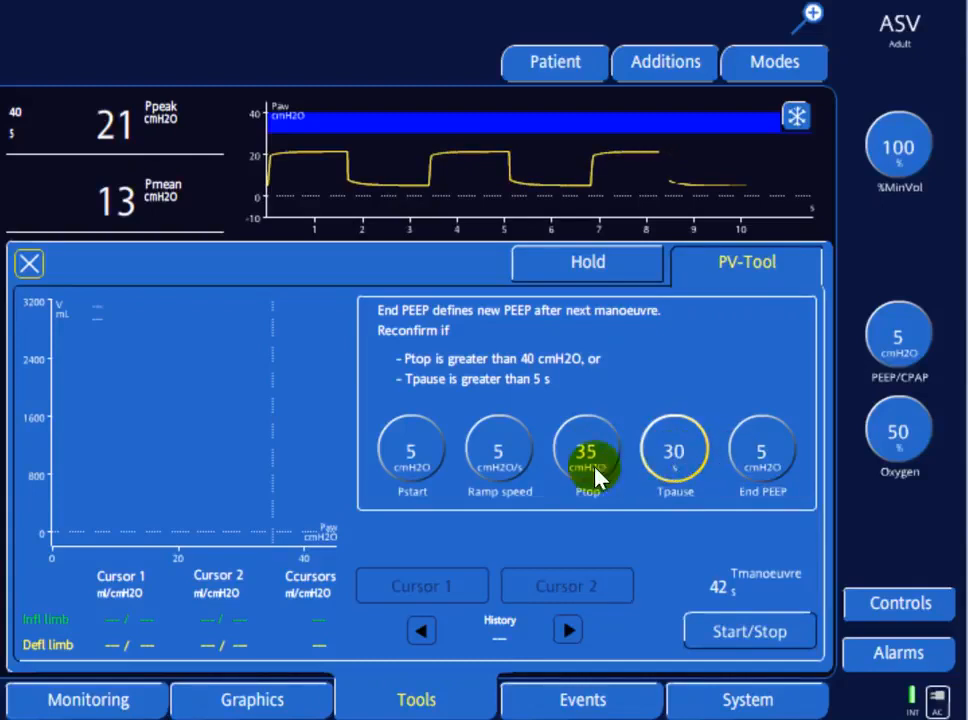
mouse_move(776, 490)
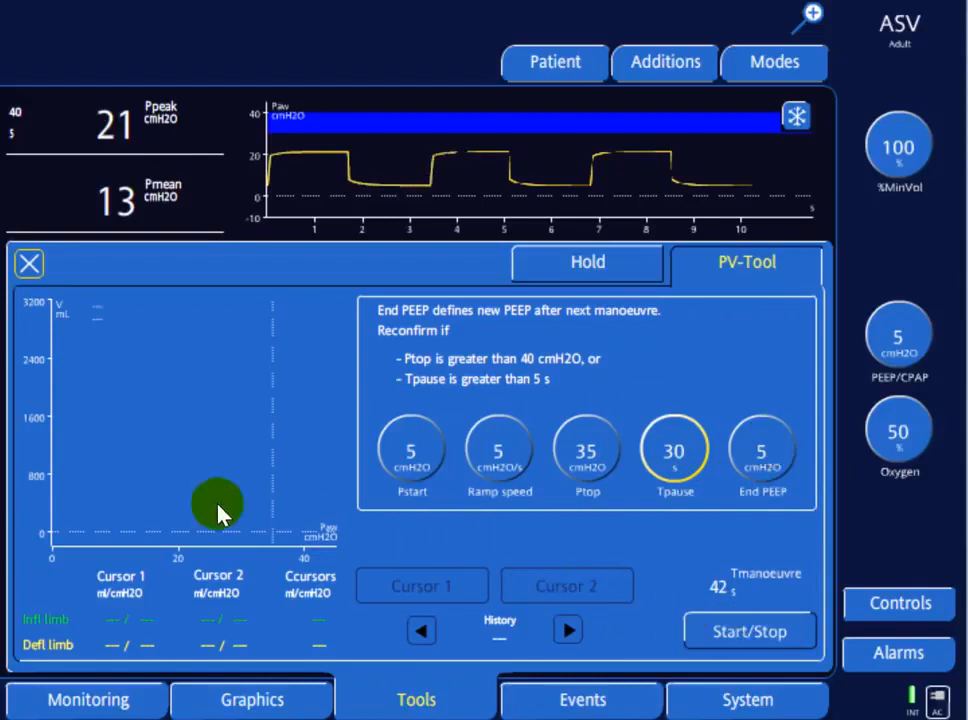
mouse_move(58, 534)
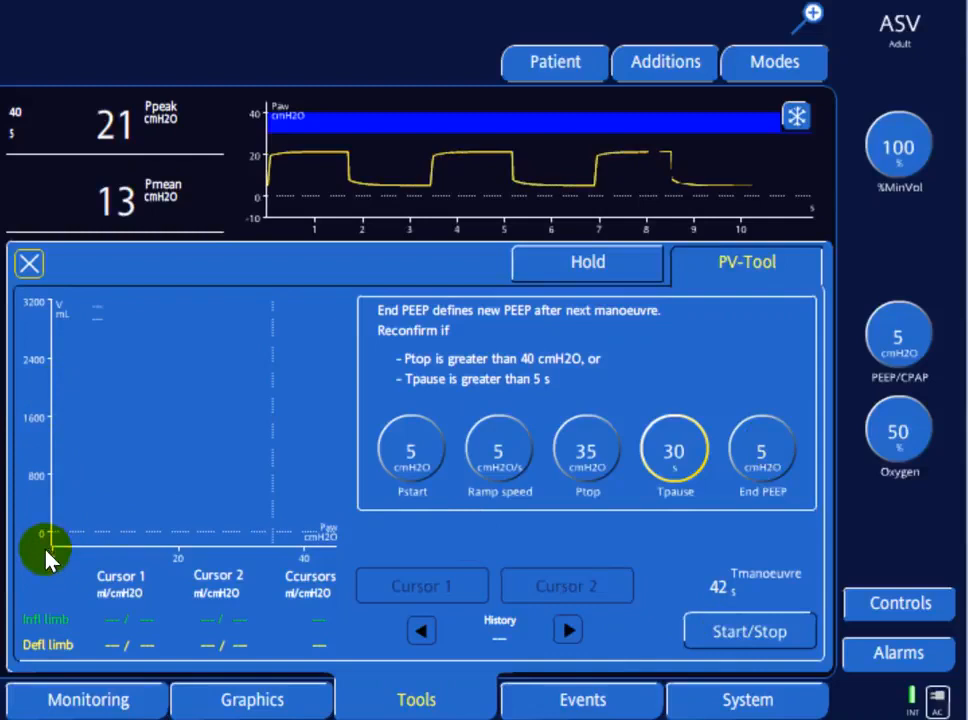
mouse_move(56, 544)
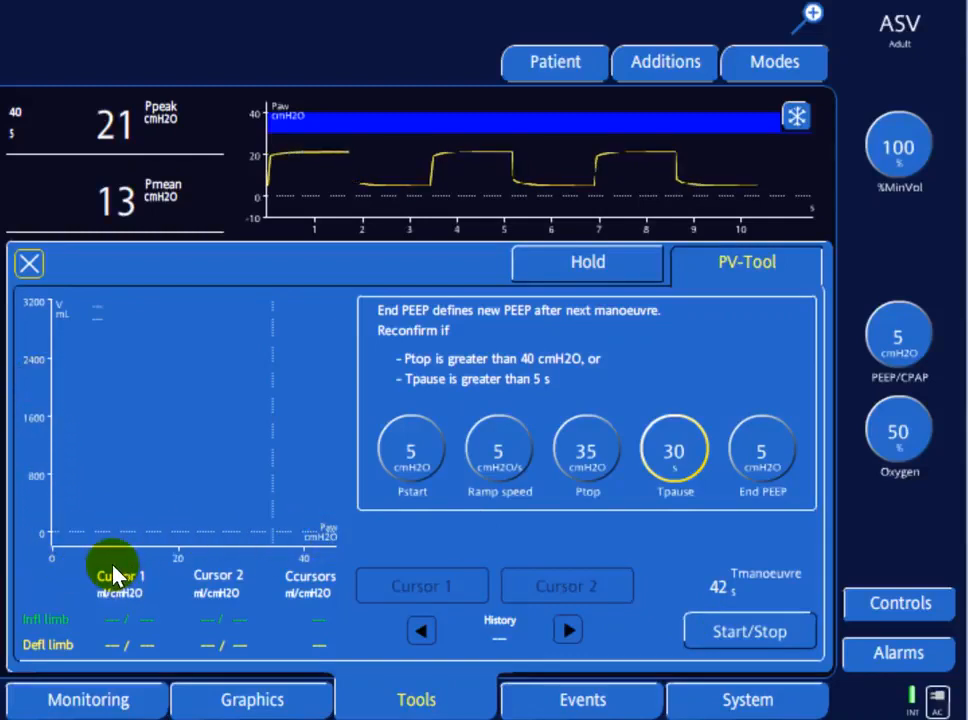
Start the manoeuvre via Start/Stop and let it trace the inflation and deflation limbs to completion.
click(748, 630)
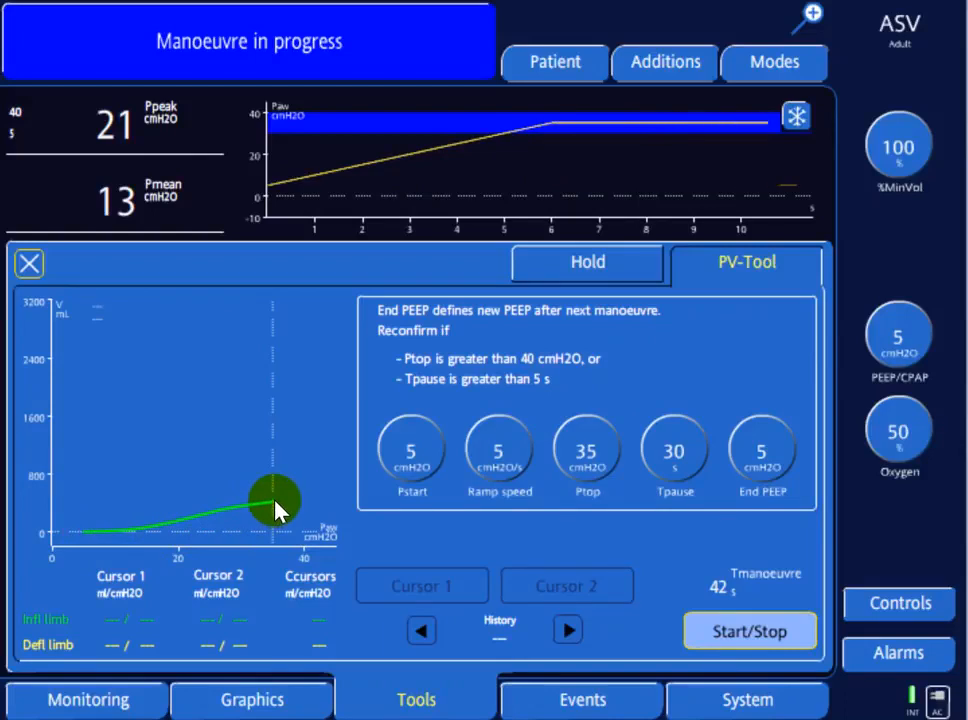
mouse_move(276, 528)
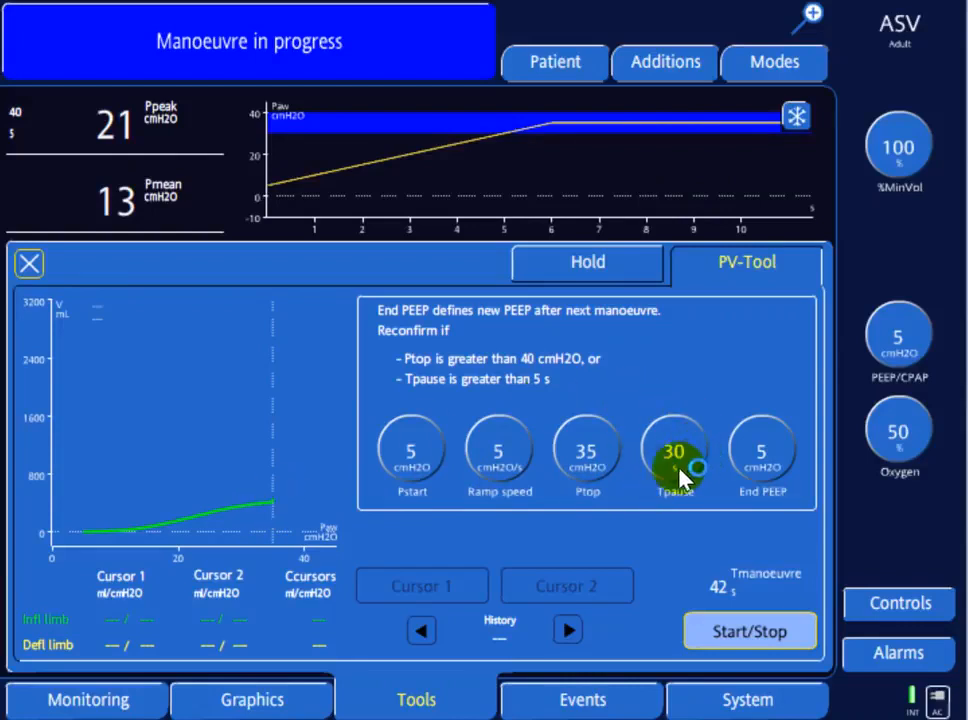
mouse_move(656, 486)
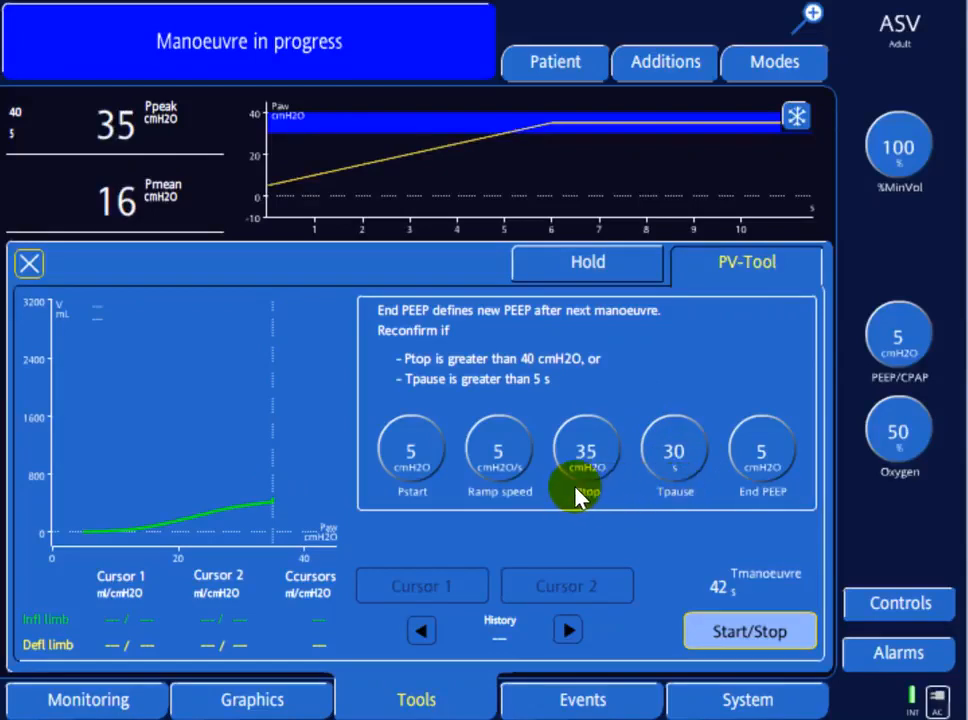
click(588, 452)
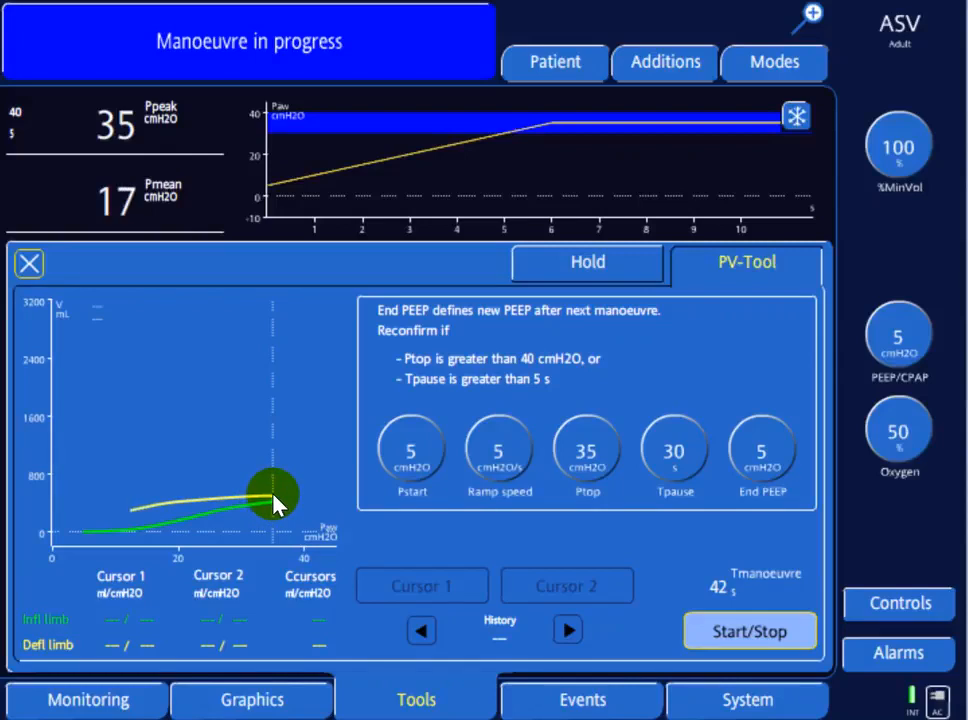
click(750, 632)
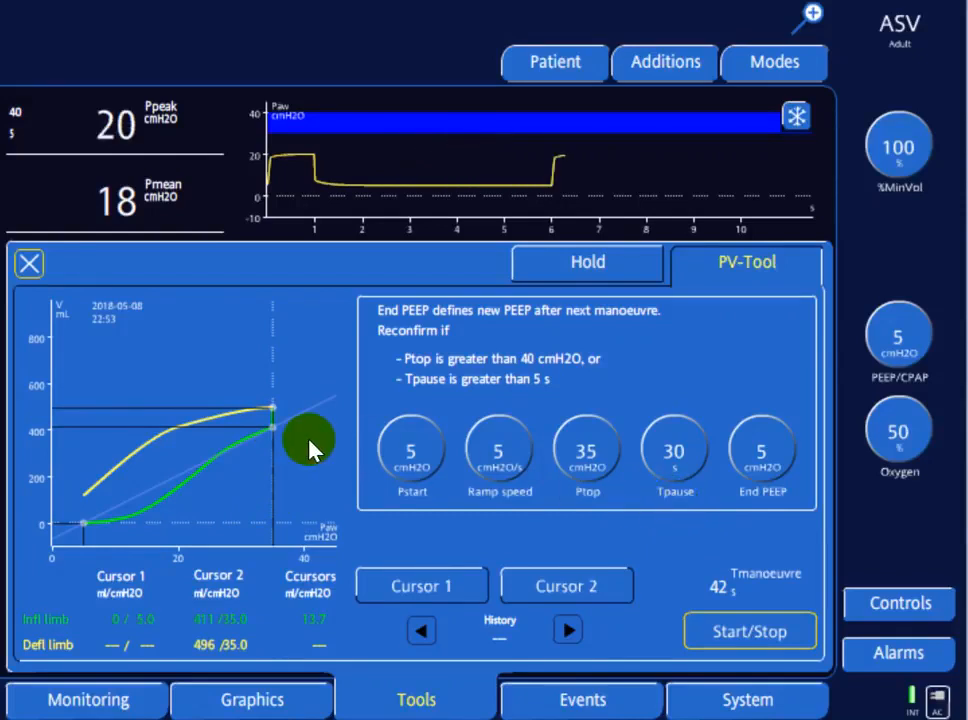
Drag Cursor 1 and Cursor 2 onto the PV loop to read recruited volume and pressures.
drag(310, 444, 276, 430)
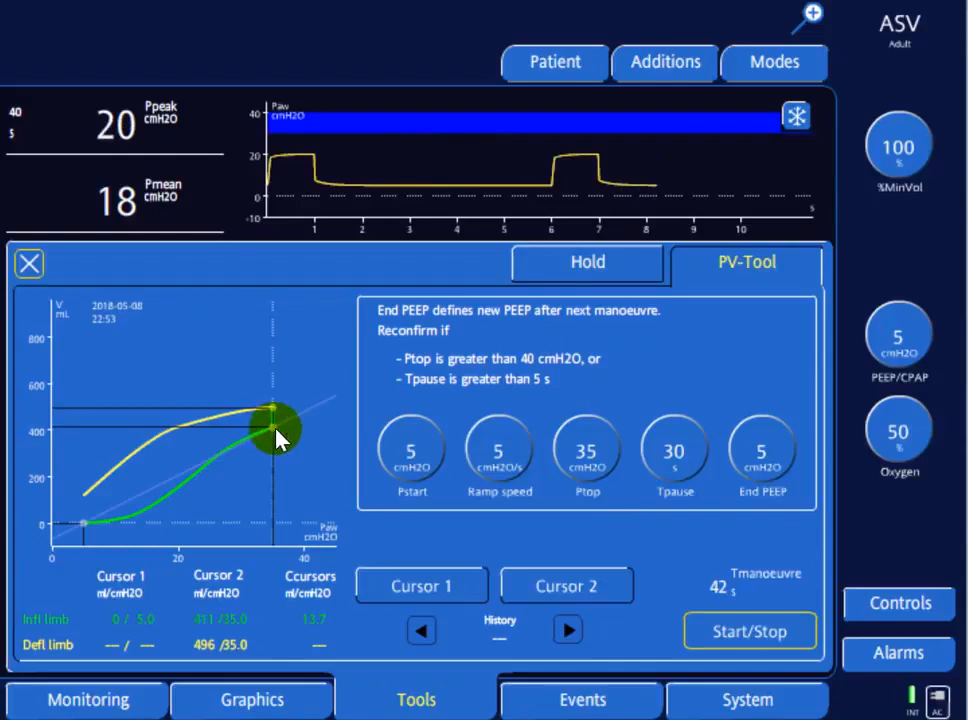
mouse_move(276, 440)
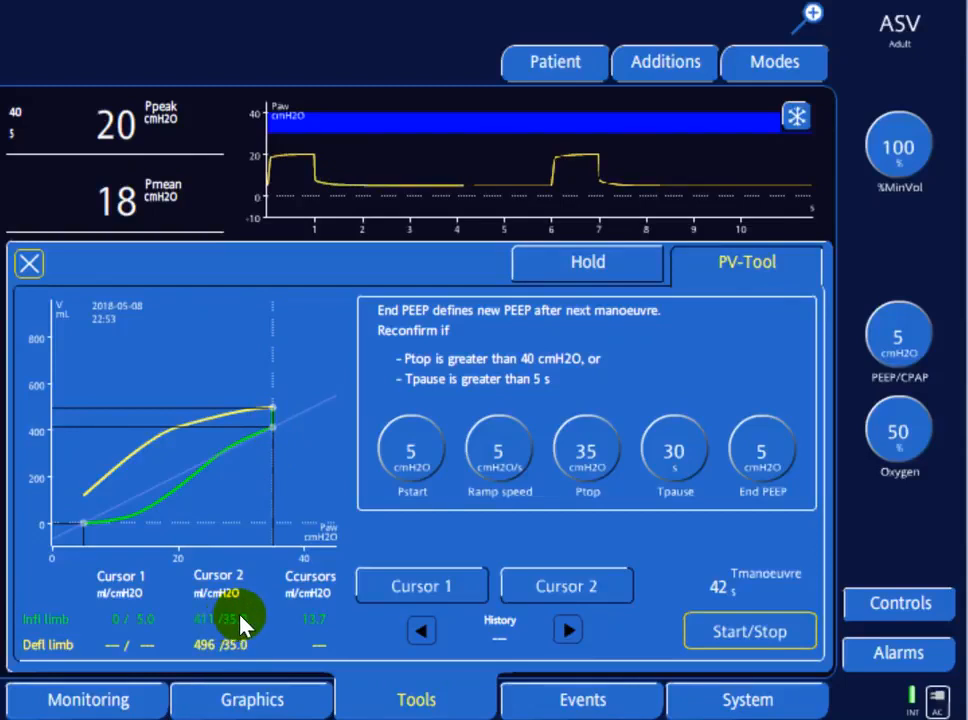
drag(246, 620, 272, 432)
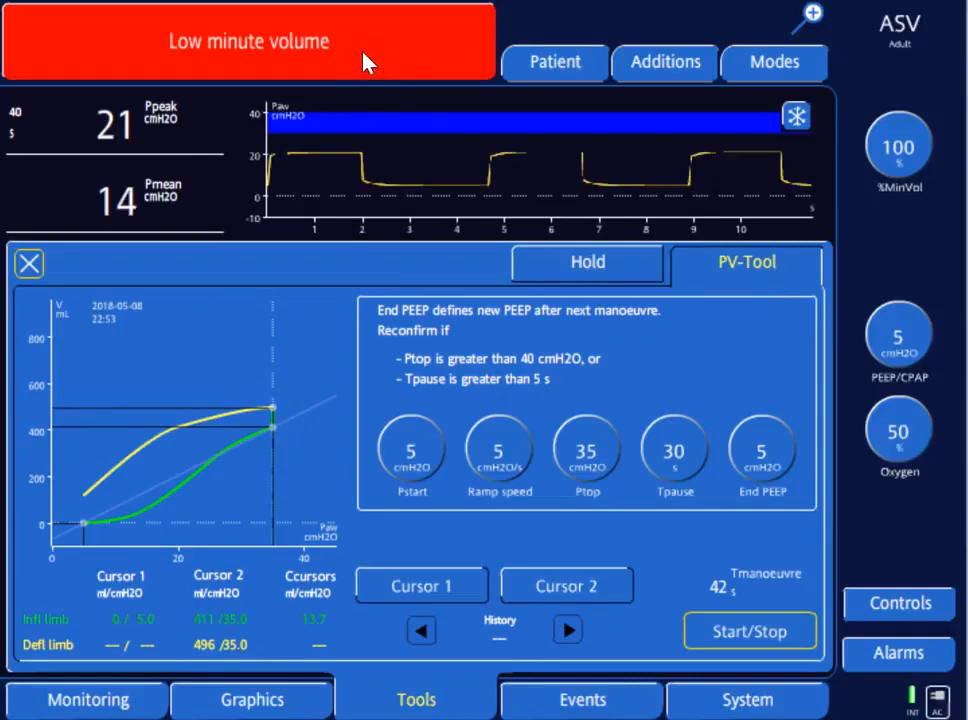
mouse_move(196, 676)
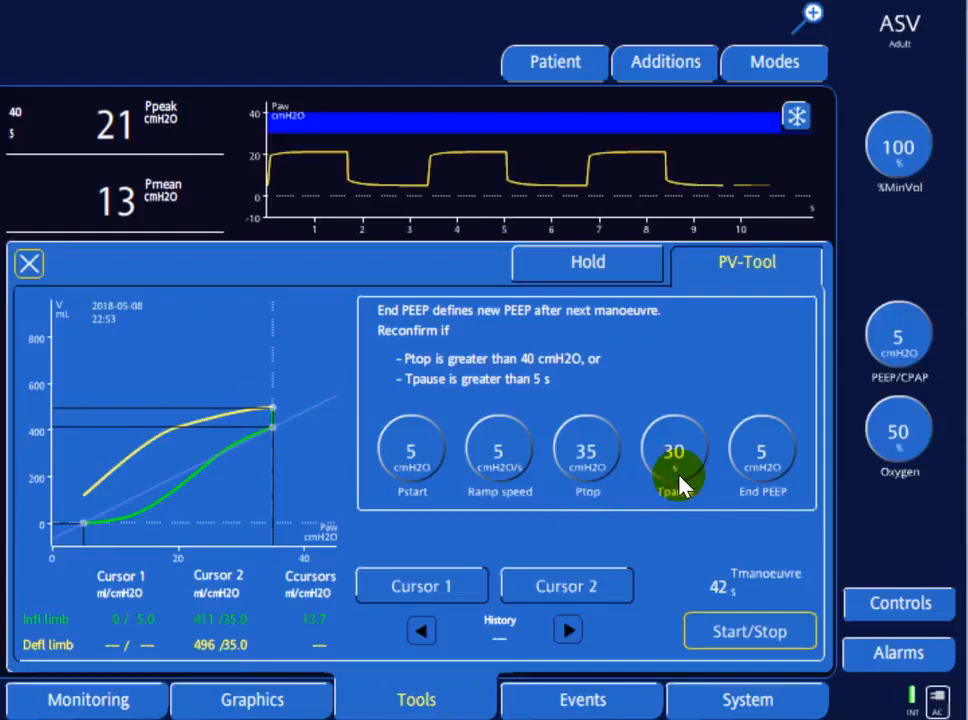
click(588, 450)
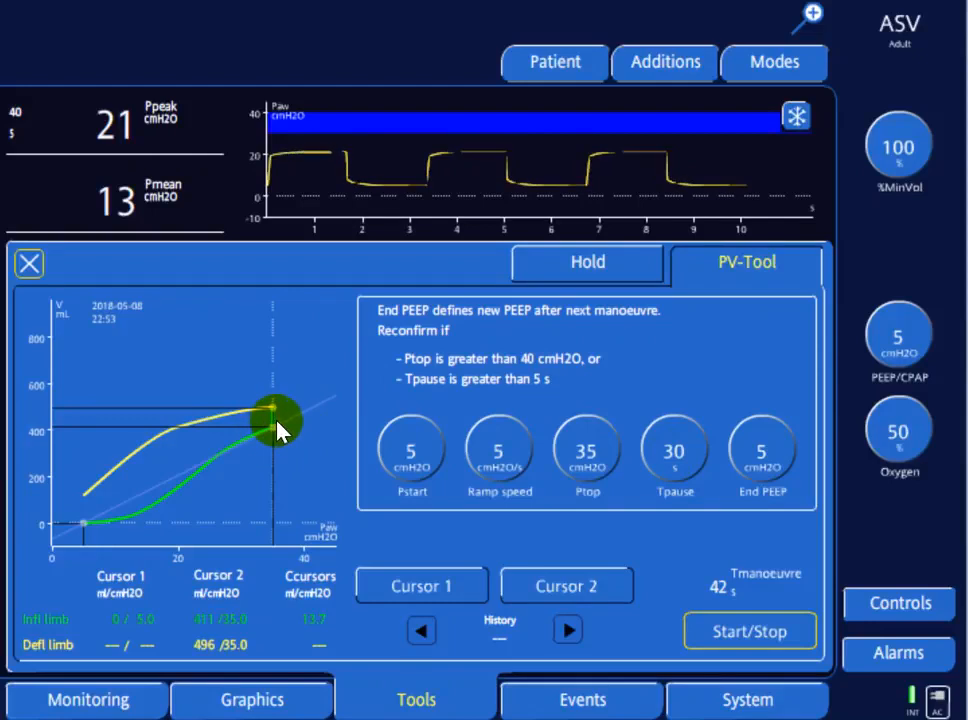
mouse_move(340, 422)
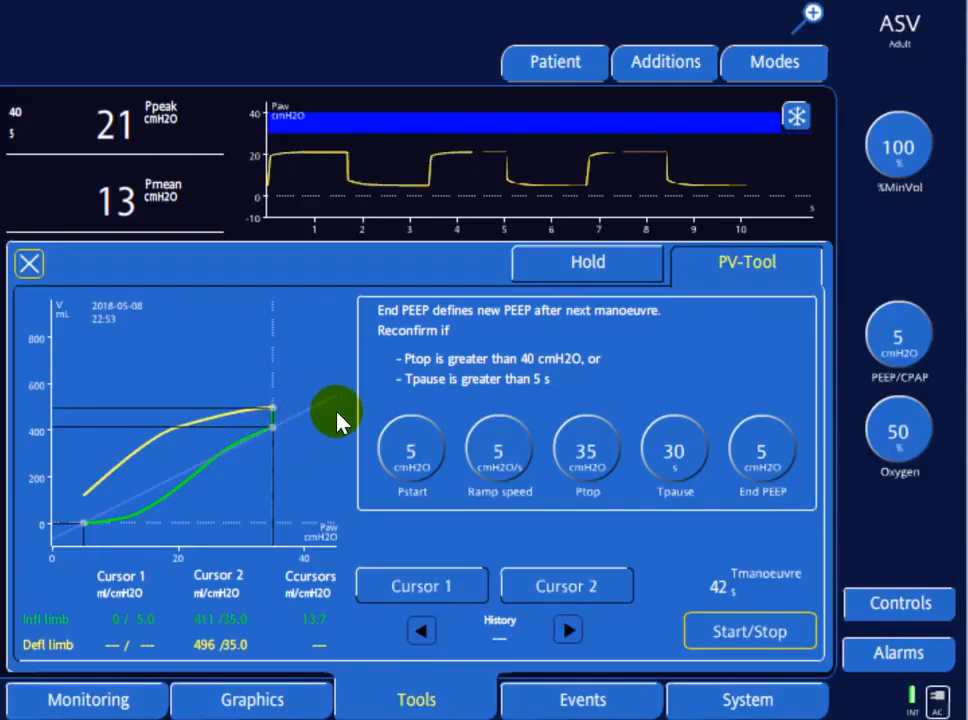